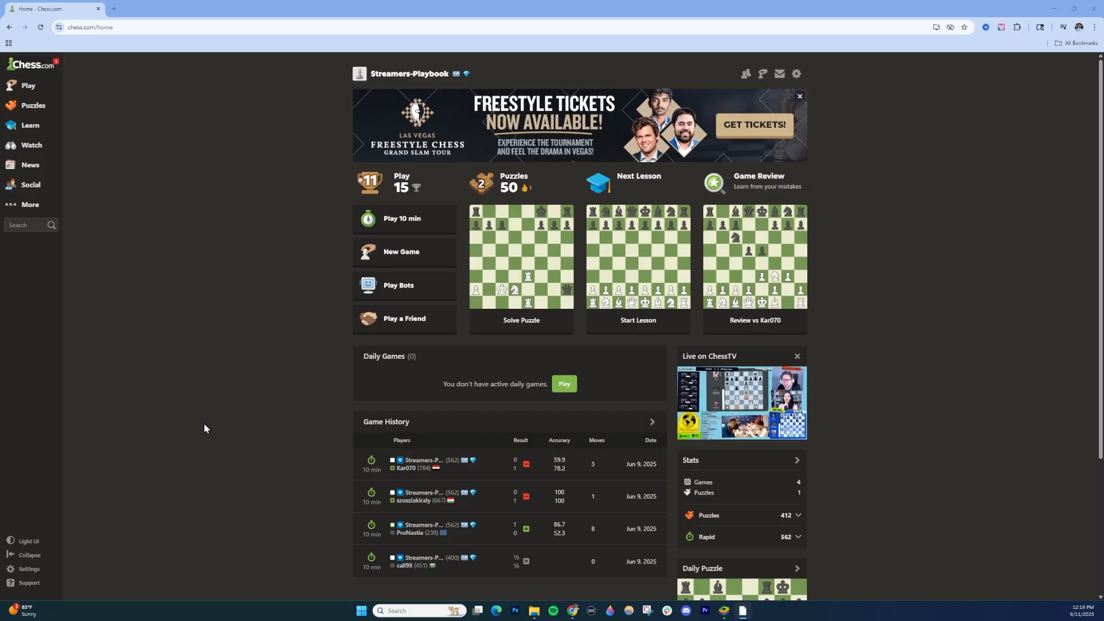
pyautogui.moveTo(281, 457)
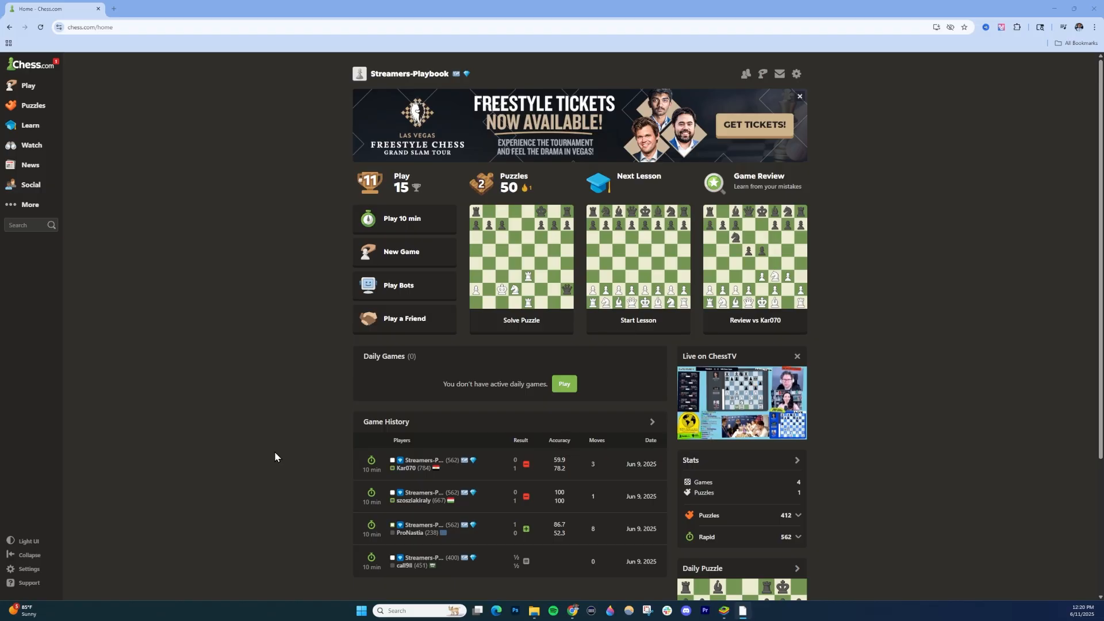
# Step: From Settings, scroll to Board Effects and switch the Piece Animations toggle off
pyautogui.click(28, 568)
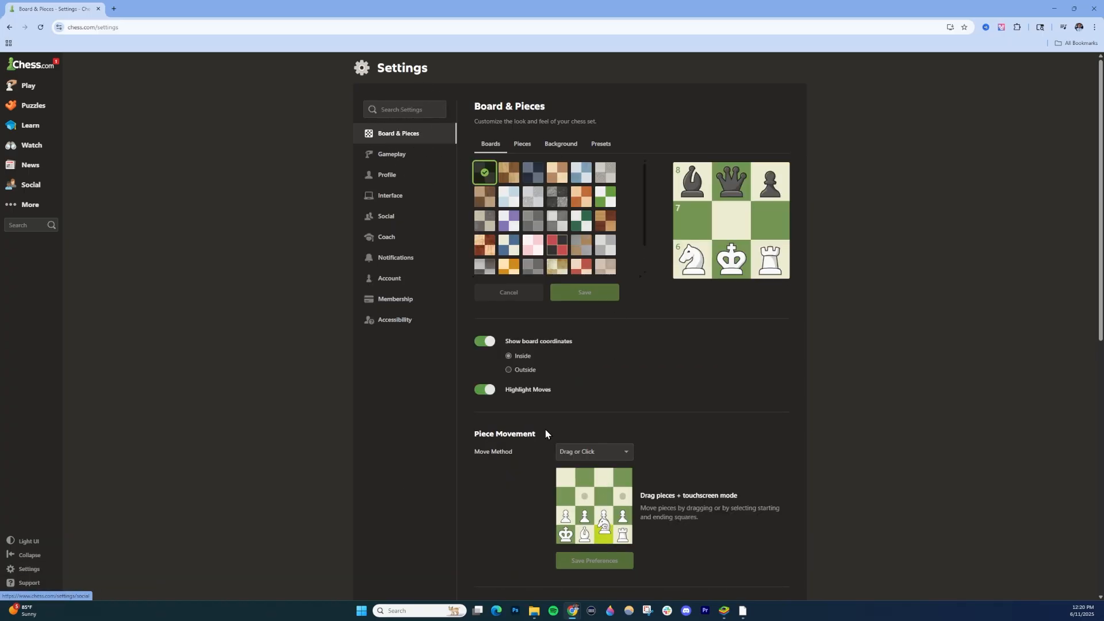
pyautogui.scroll(-3)
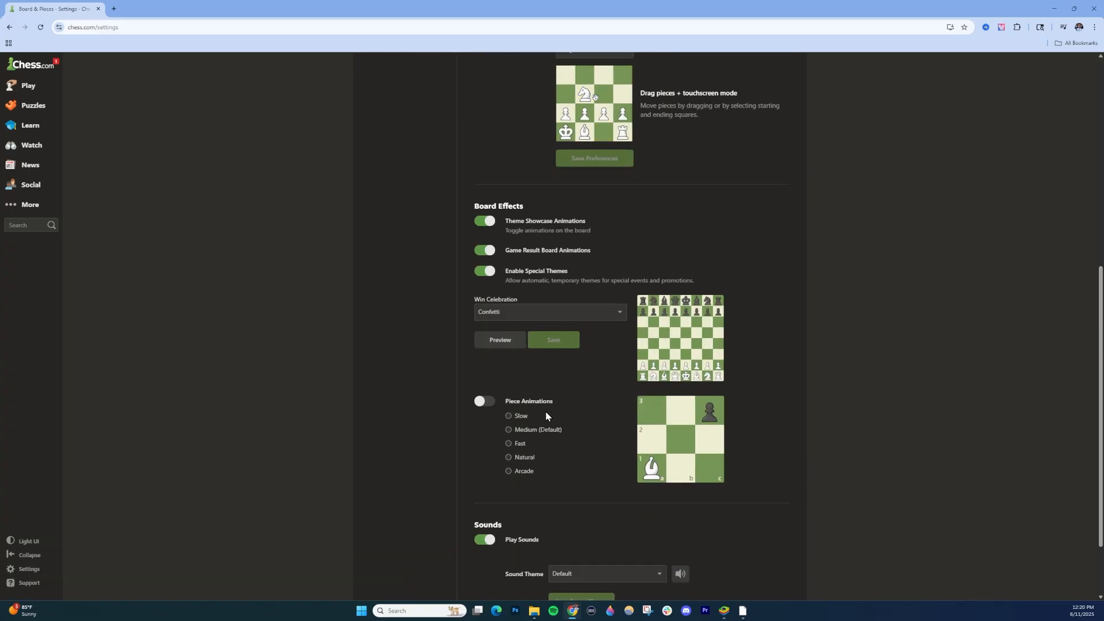
pyautogui.click(484, 401)
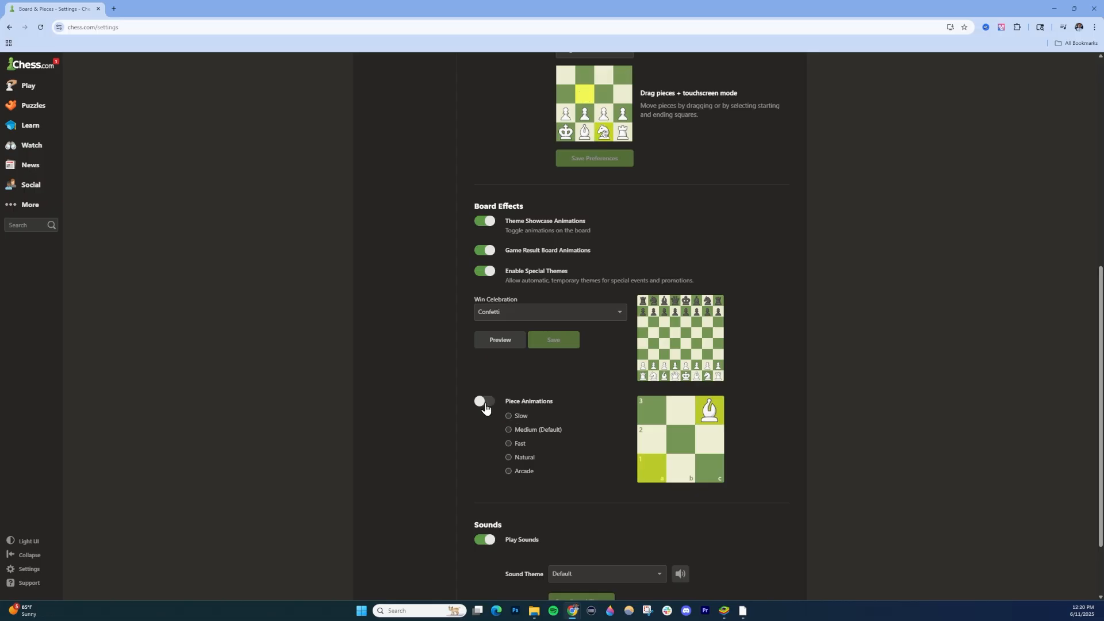
pyautogui.click(483, 401)
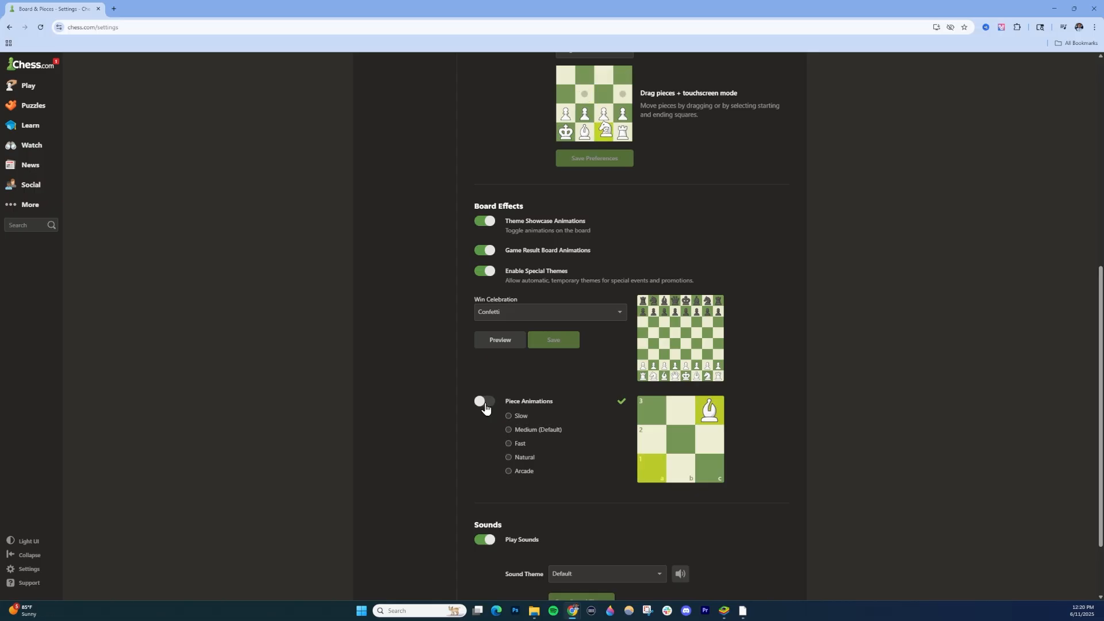